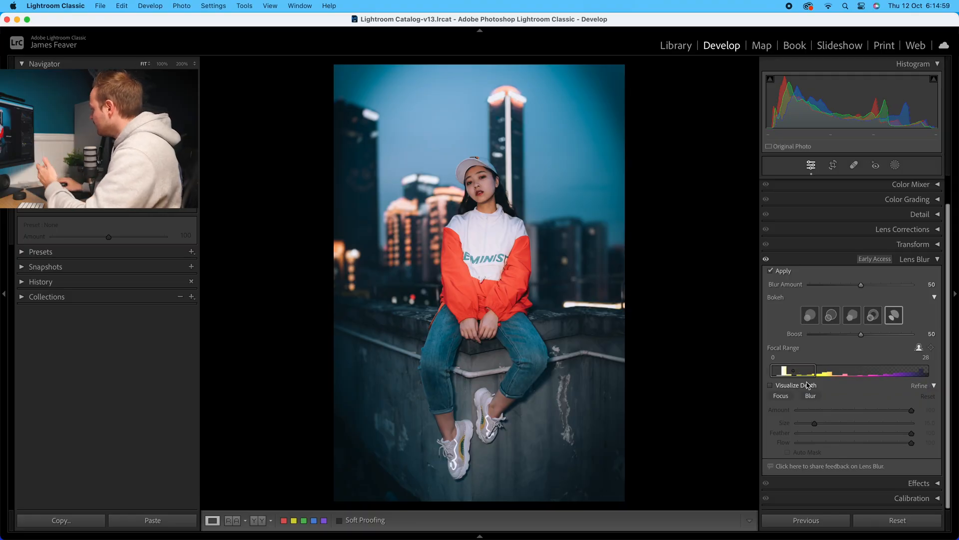
# Step: Turn on Visualize Depth to overlay the depth map, with focal range extended to 30
pyautogui.click(770, 386)
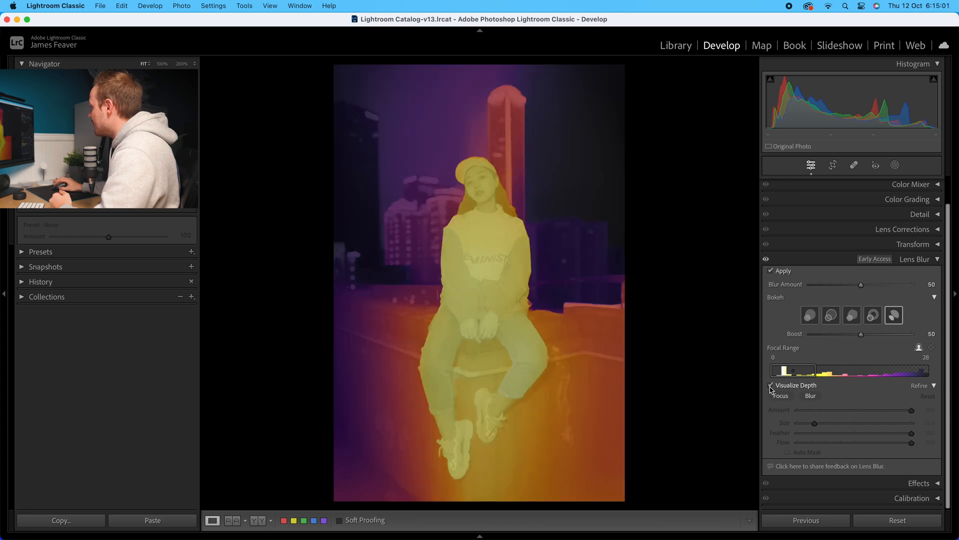
pyautogui.click(772, 385)
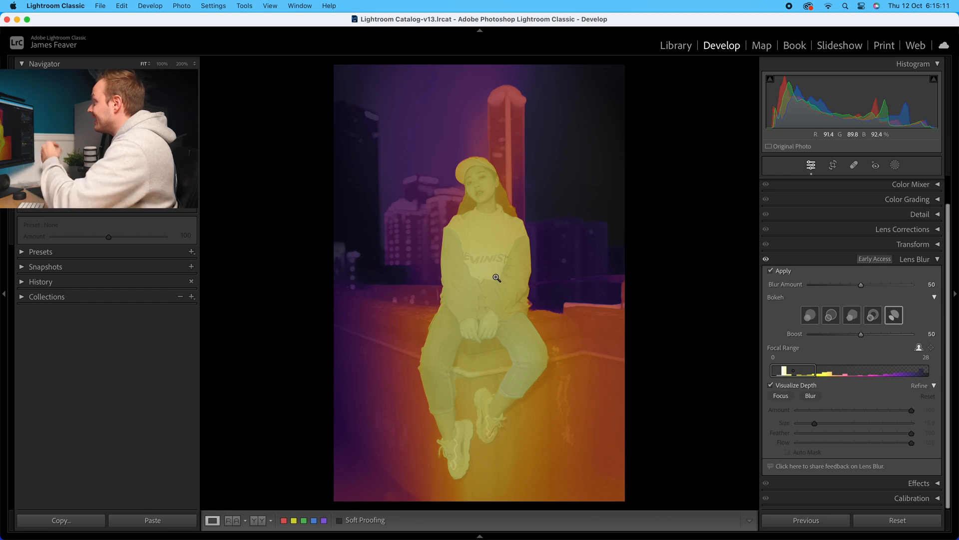
pyautogui.moveTo(591, 230)
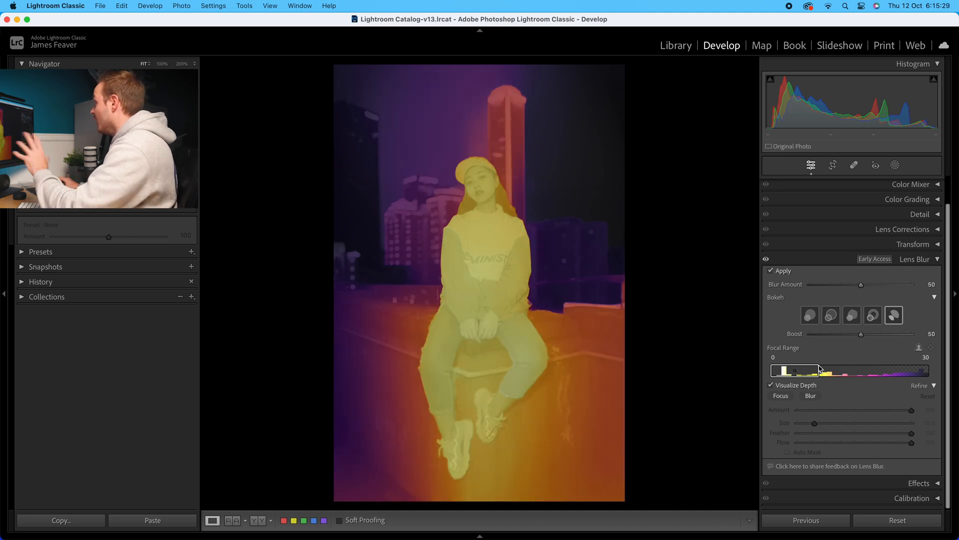
pyautogui.moveTo(853, 370)
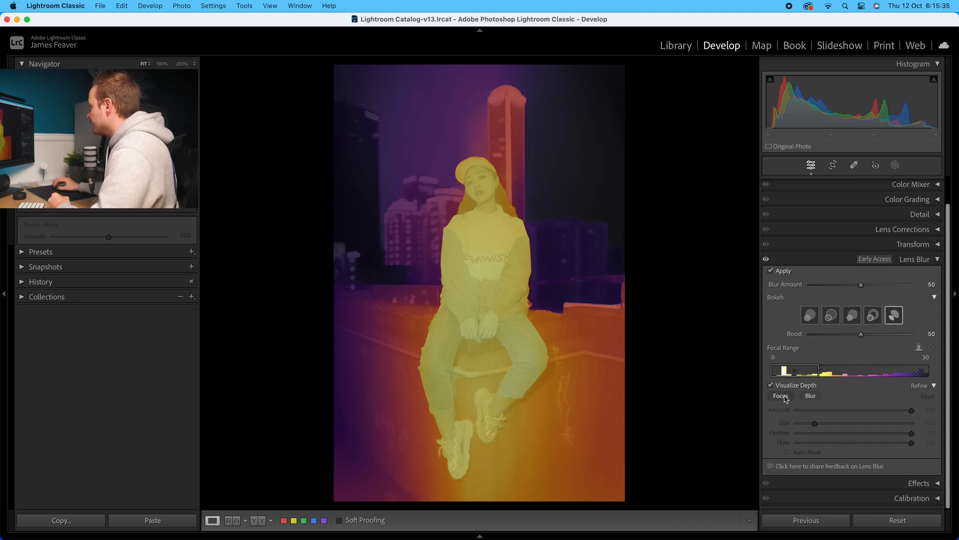
# Step: Paint an in-focus patch beside the woman's shoulder with the Focus brush, then select the Blur brush
pyautogui.click(780, 395)
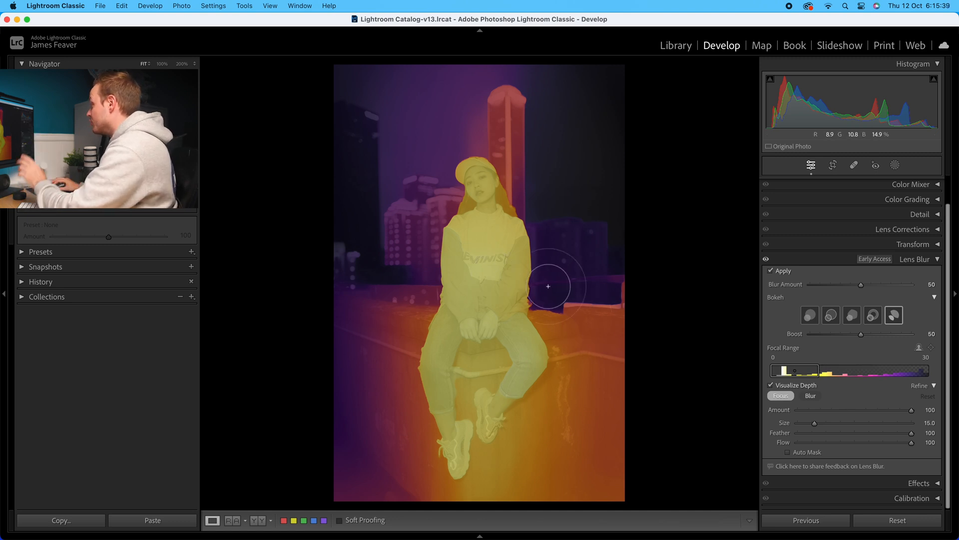
pyautogui.click(810, 396)
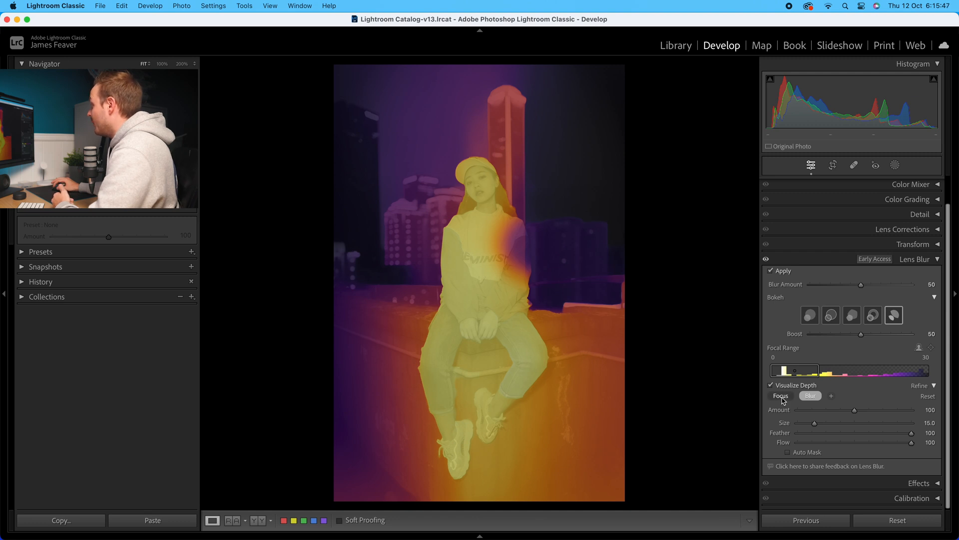
pyautogui.click(780, 395)
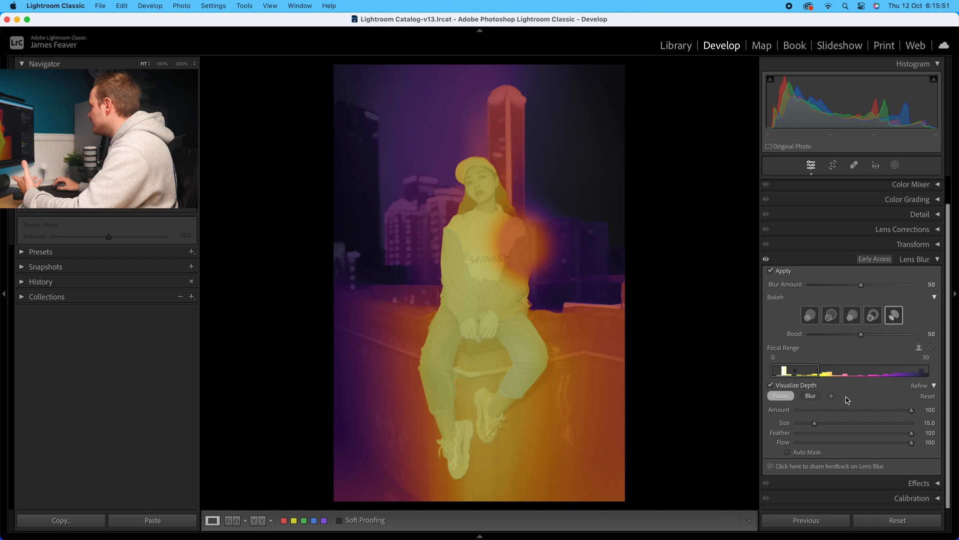
pyautogui.moveTo(735, 357)
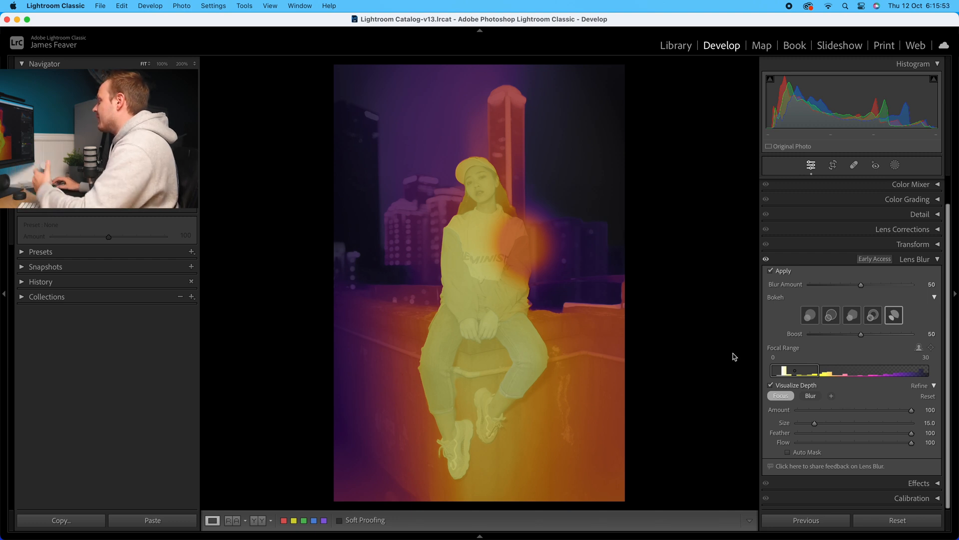
pyautogui.moveTo(351, 323)
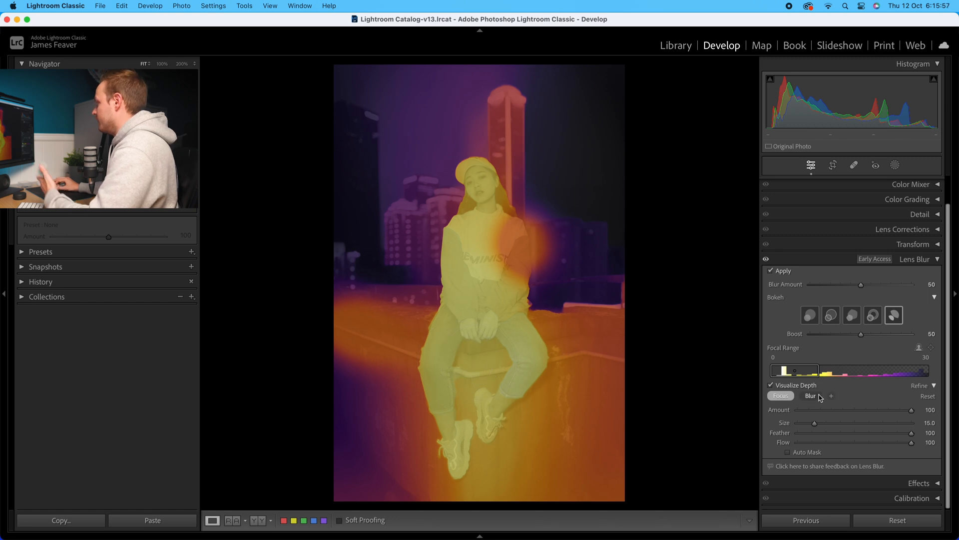
pyautogui.click(810, 395)
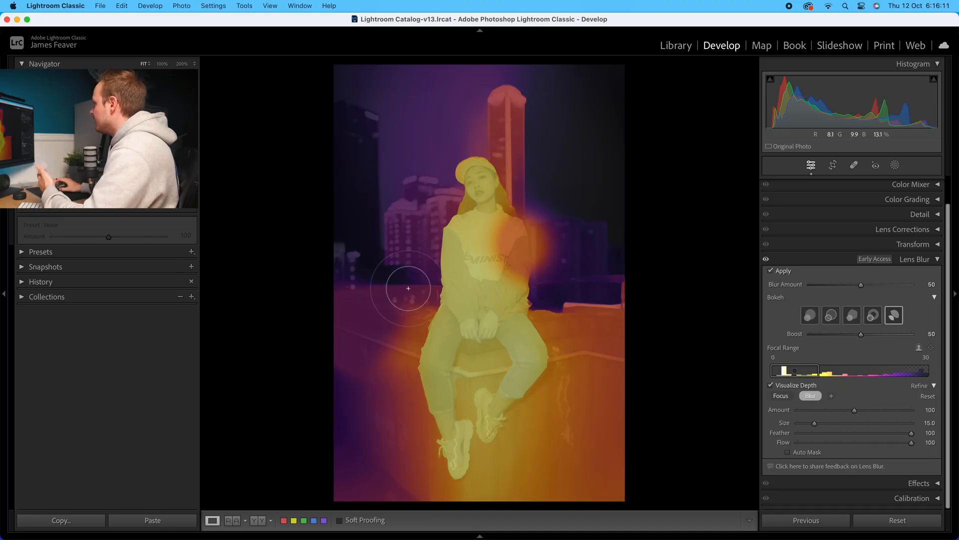
pyautogui.moveTo(664, 289)
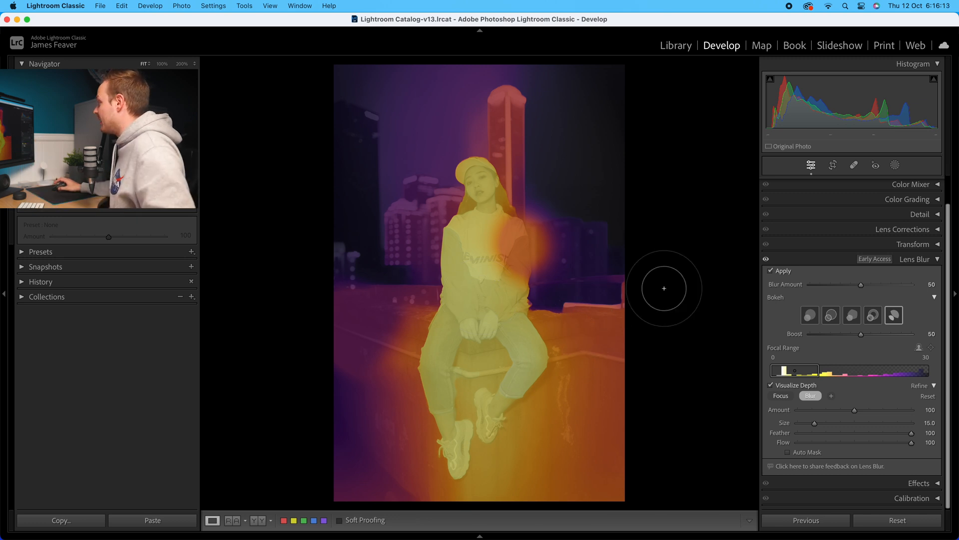
# Step: Undo the last depth-map stroke and hide the depth overlay to show the blurred portrait
pyautogui.press('cmd+z')
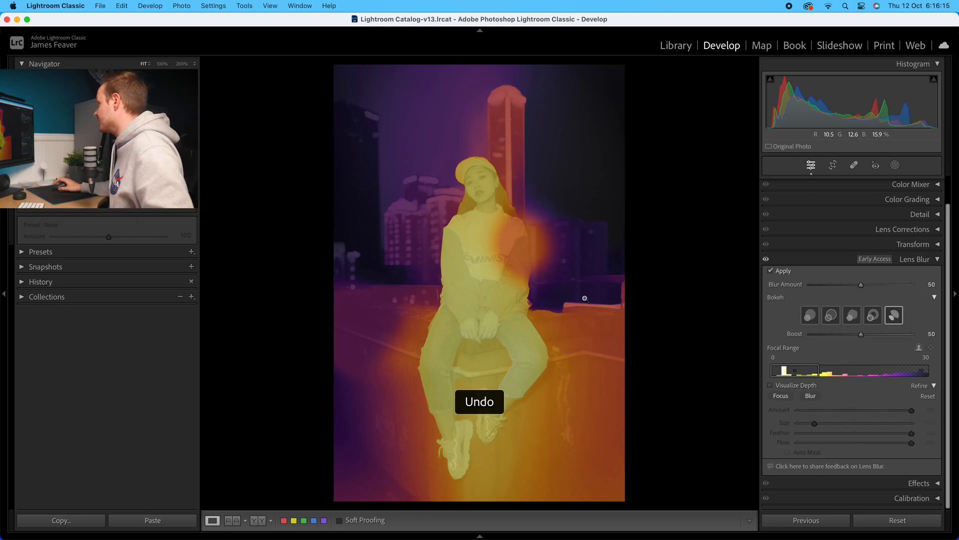
pyautogui.press('cmd+z')
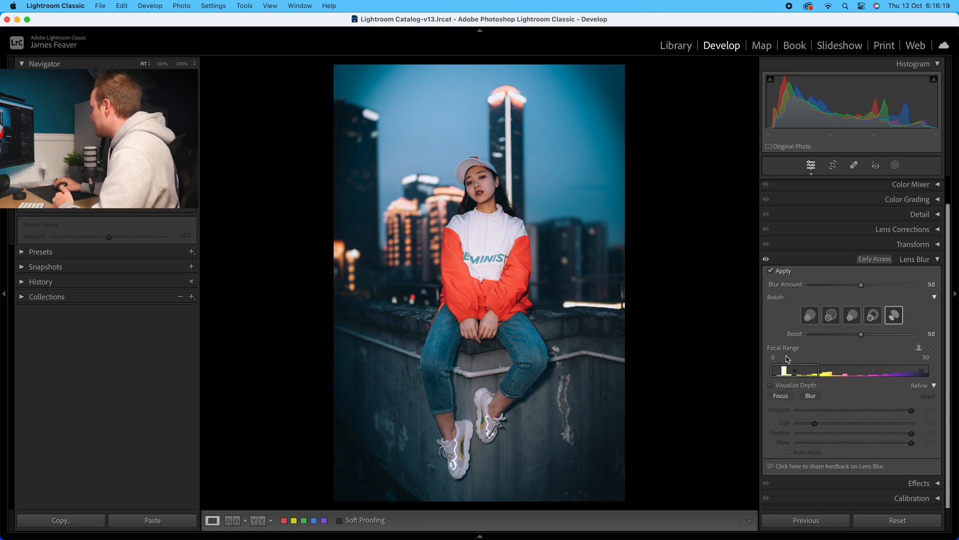
pyautogui.moveTo(832, 390)
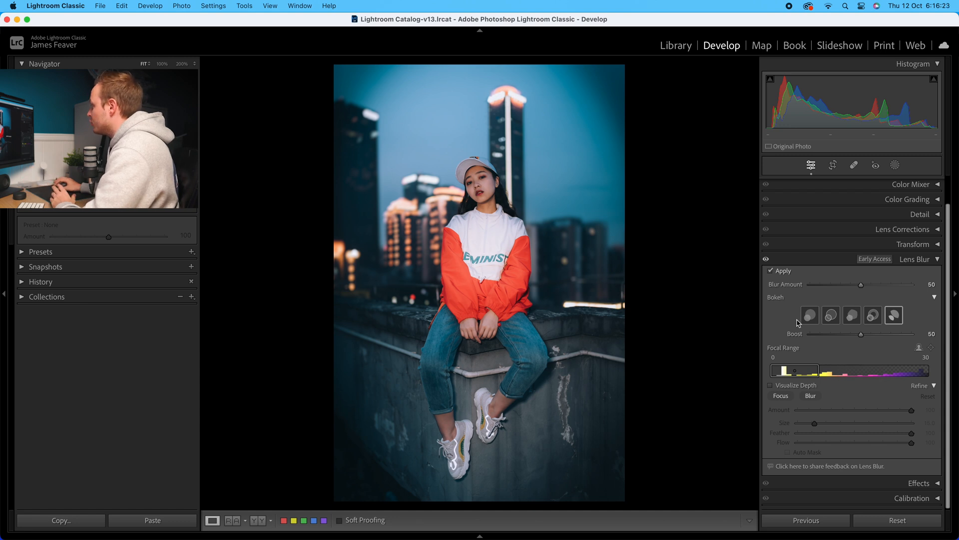
pyautogui.moveTo(739, 295)
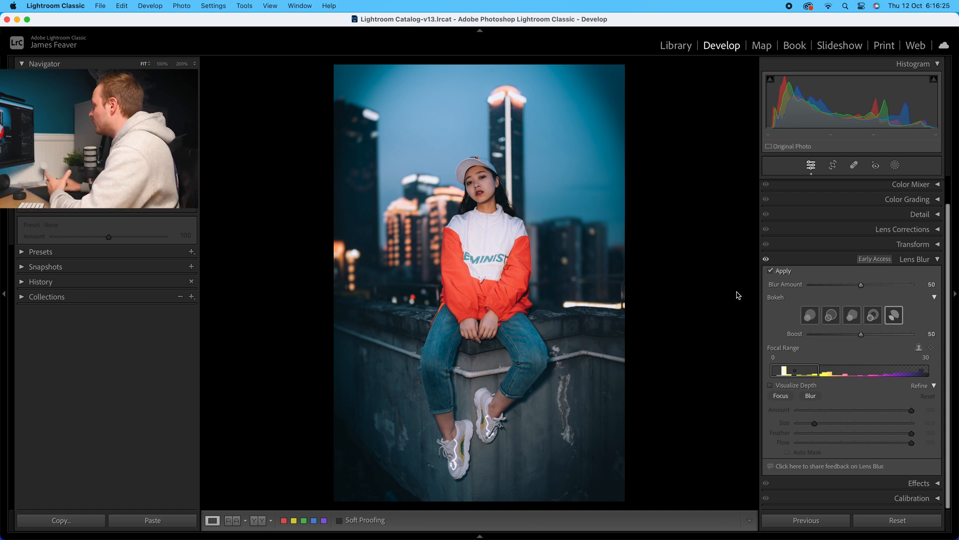